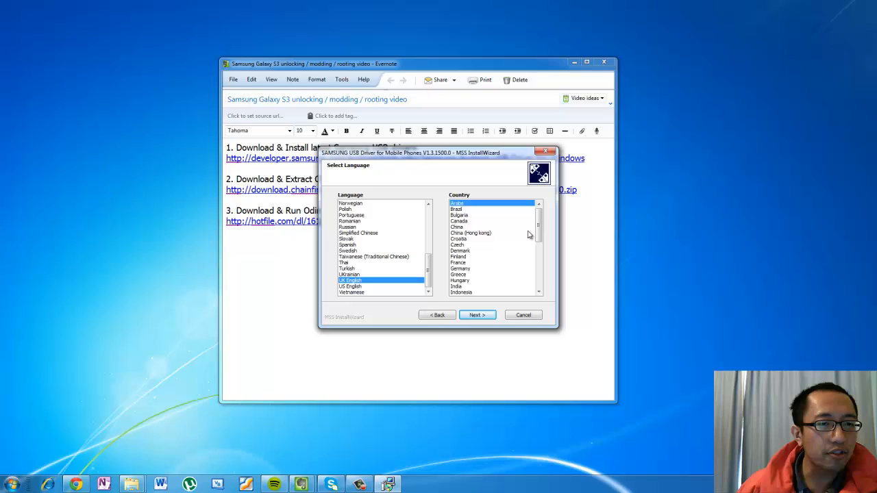
{"action": "mouse_move", "coordinate": [508, 263]}
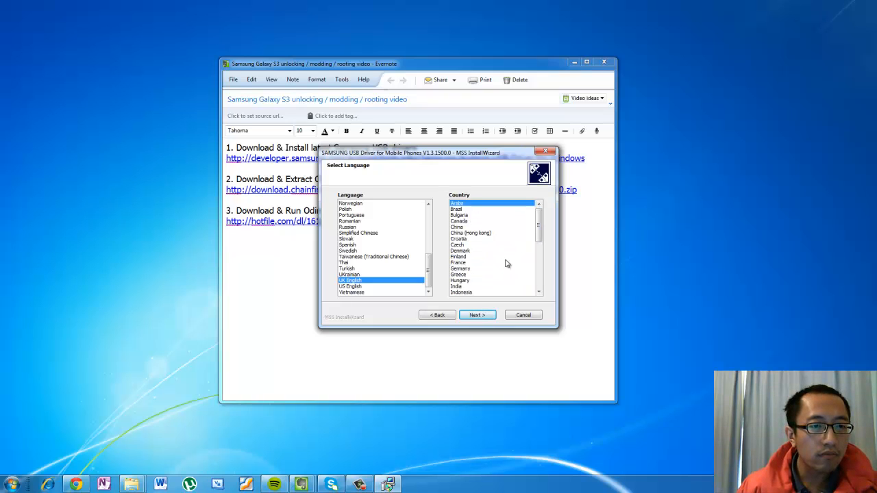
Begin installing the Samsung USB driver, bringing up the Installation Status progress page.
{"action": "left_click", "coordinate": [477, 314]}
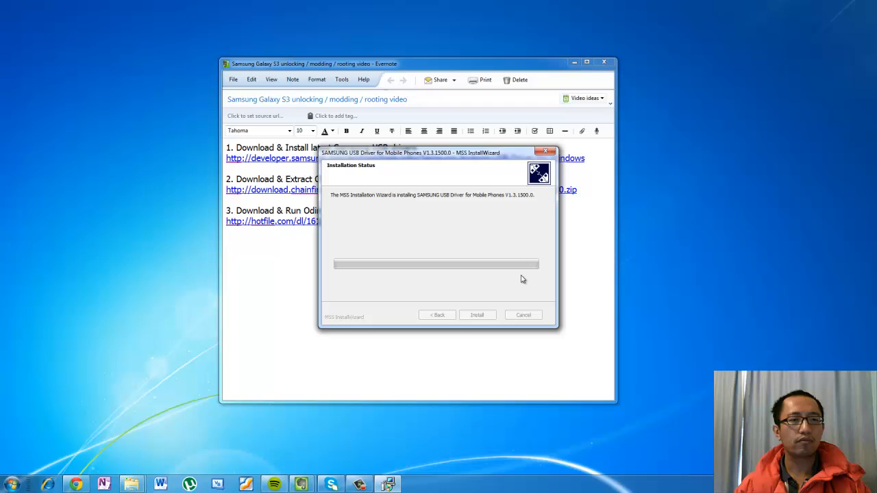